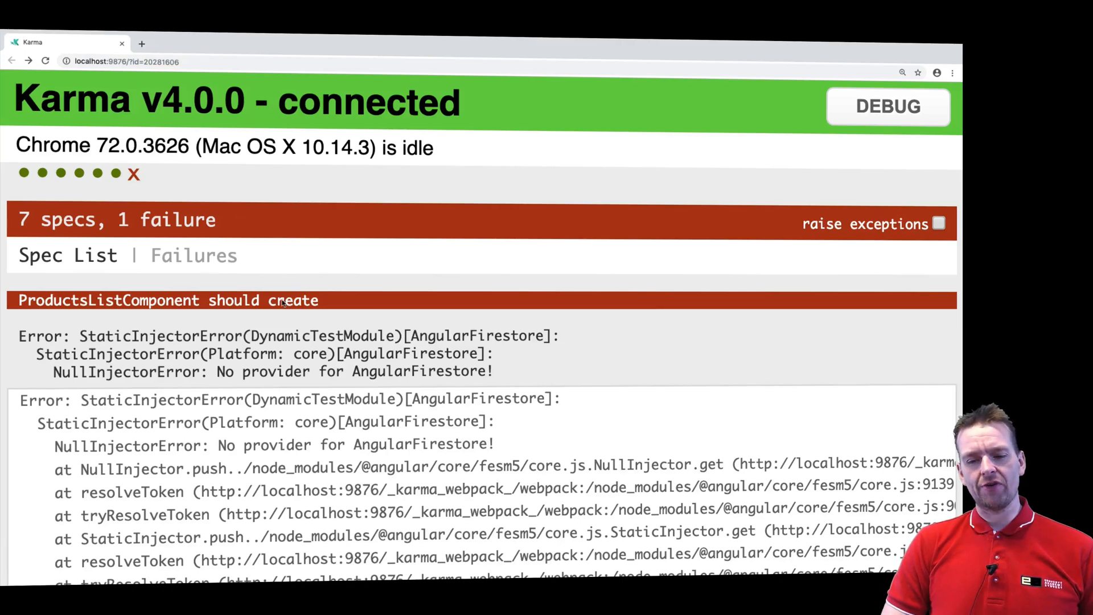
pyautogui.moveTo(107, 318)
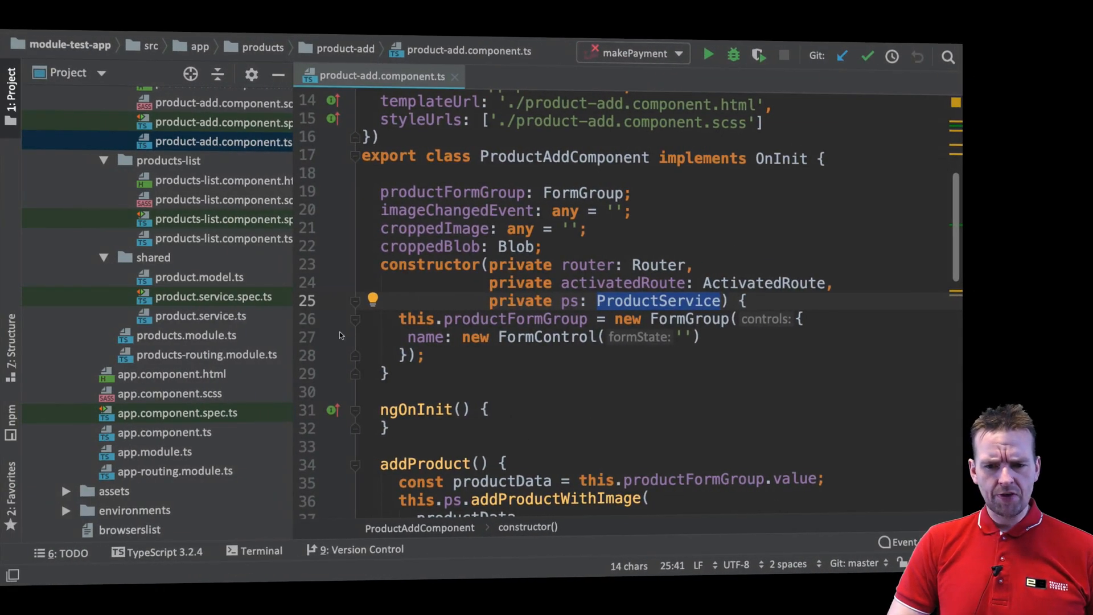
# - Inspect products-list component's constructor injecting ProductService and FileService, then bring up its spec file
pyautogui.click(203, 315)
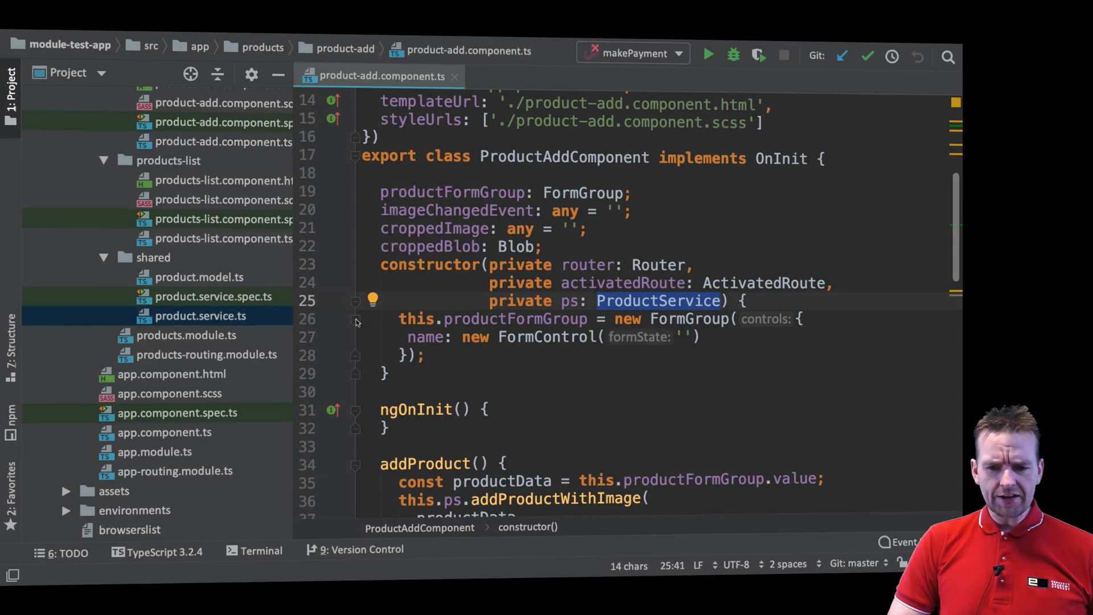
pyautogui.click(200, 315)
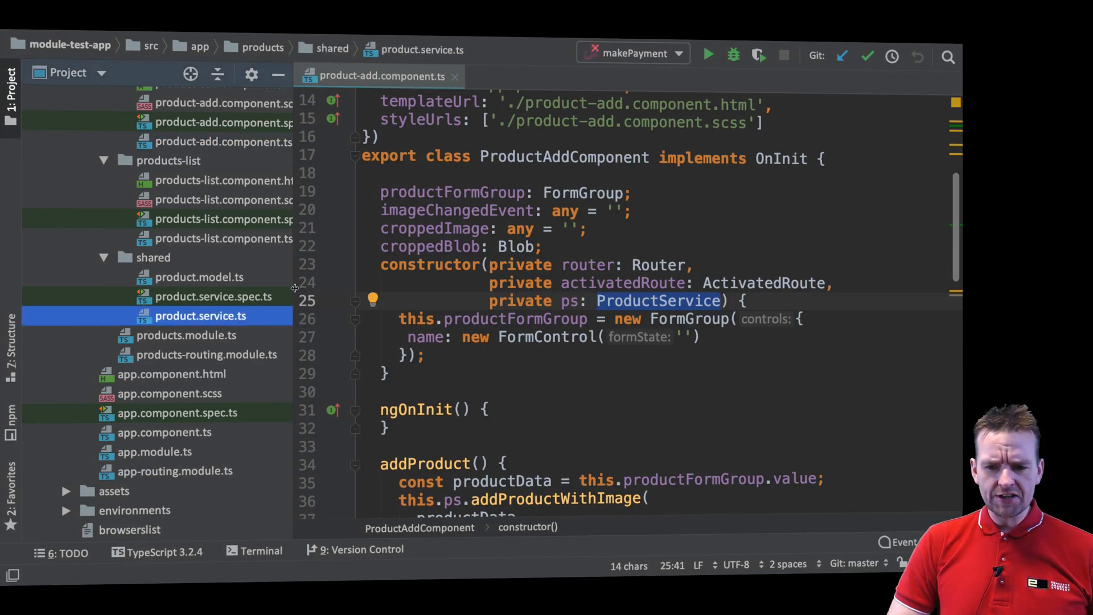
pyautogui.click(224, 238)
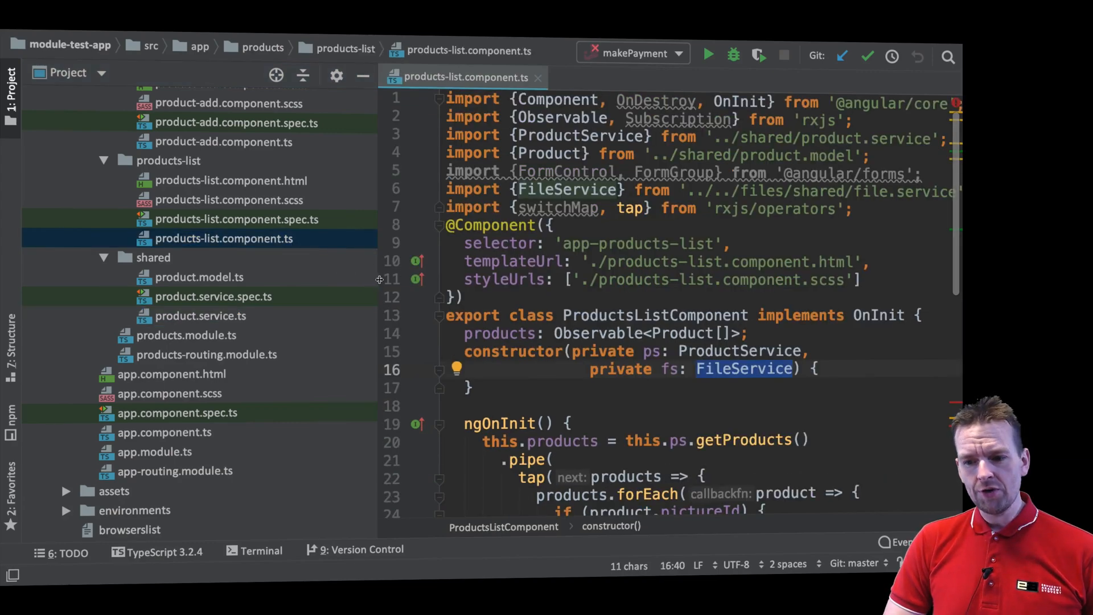
pyautogui.doubleClick(645, 351)
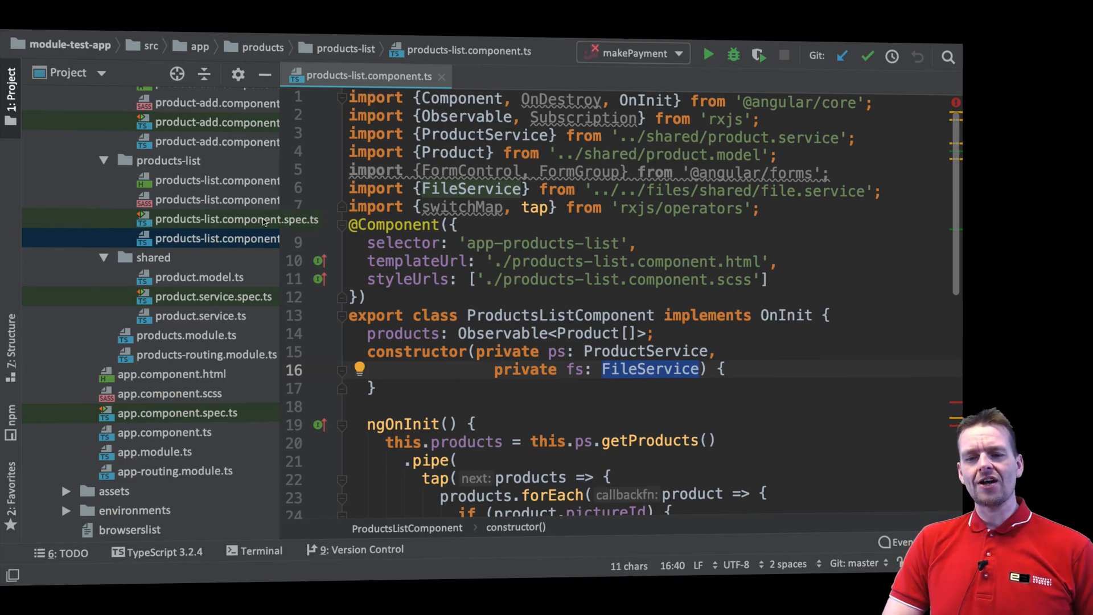
pyautogui.click(237, 218)
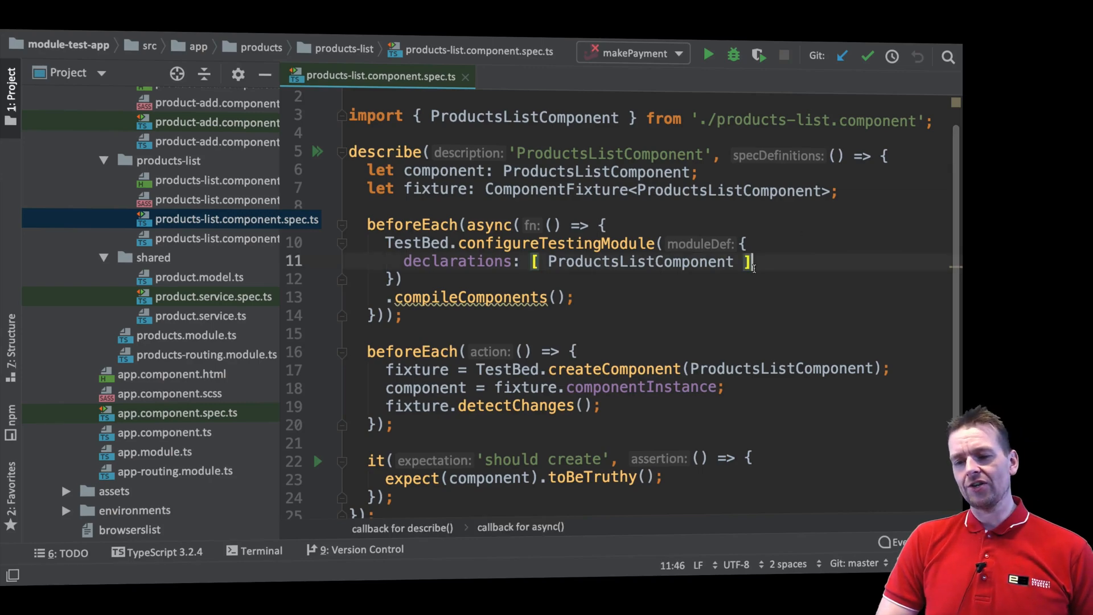
# - Copy the providers block and ProductServiceStub class from product-add spec into products-list spec
pyautogui.click(218, 122)
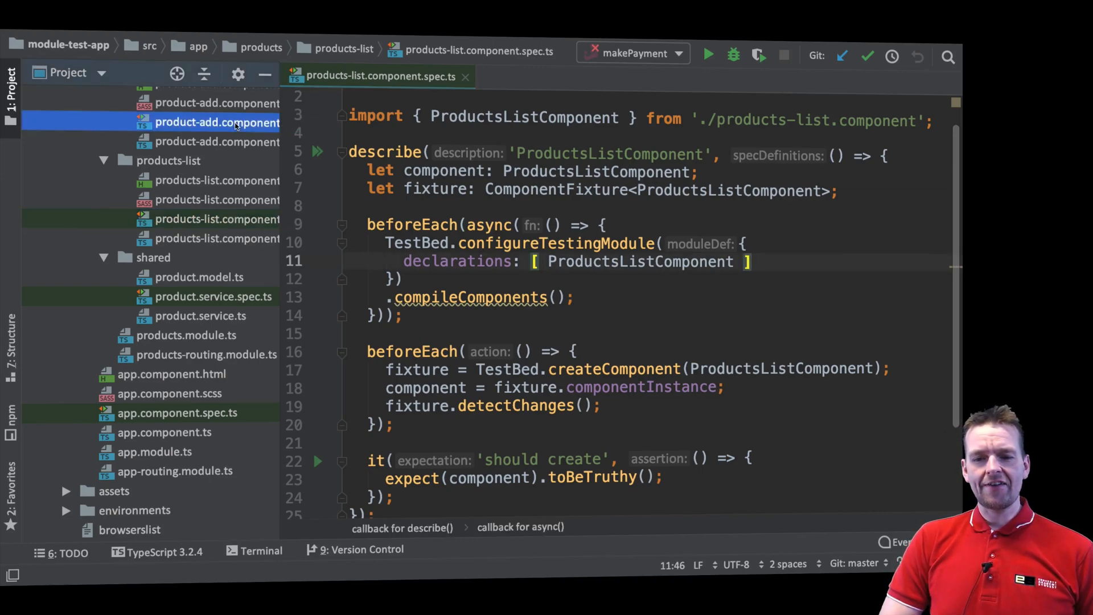
pyautogui.click(216, 122)
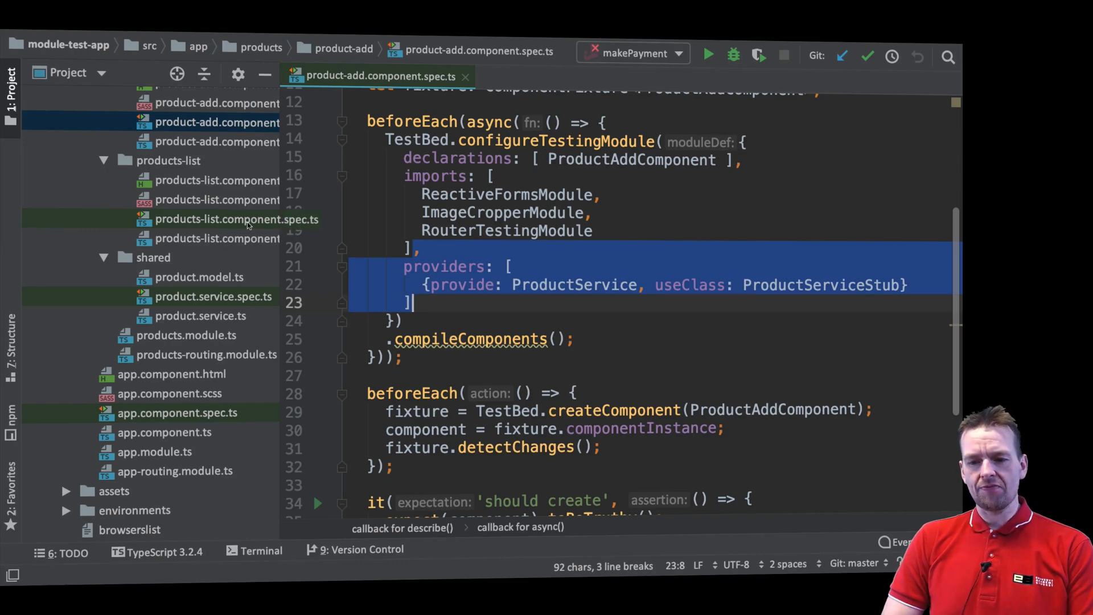
pyautogui.click(237, 218)
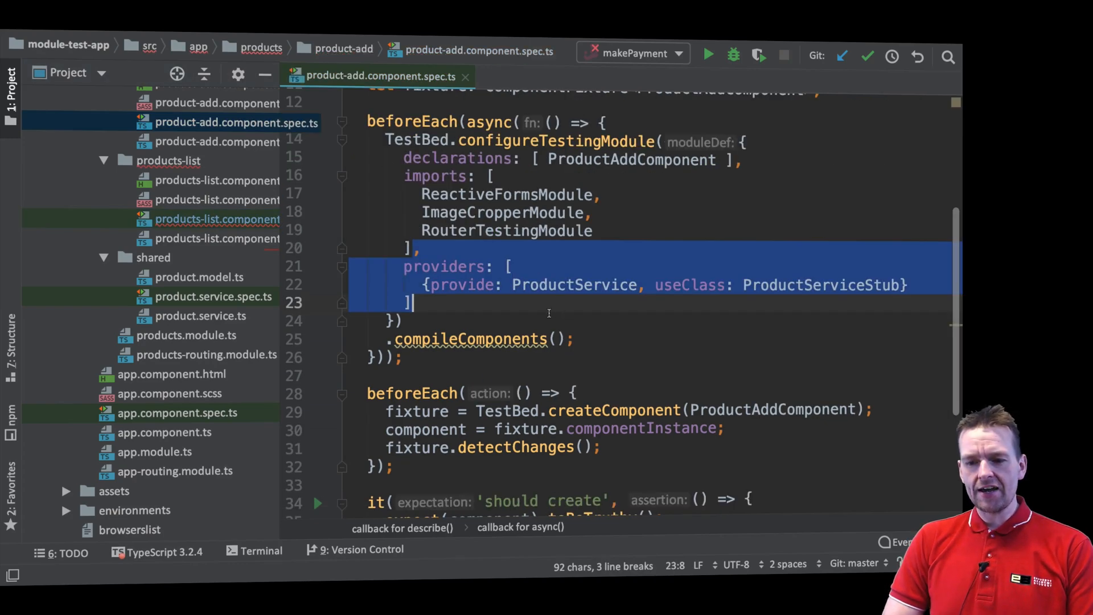
pyautogui.scroll(-3)
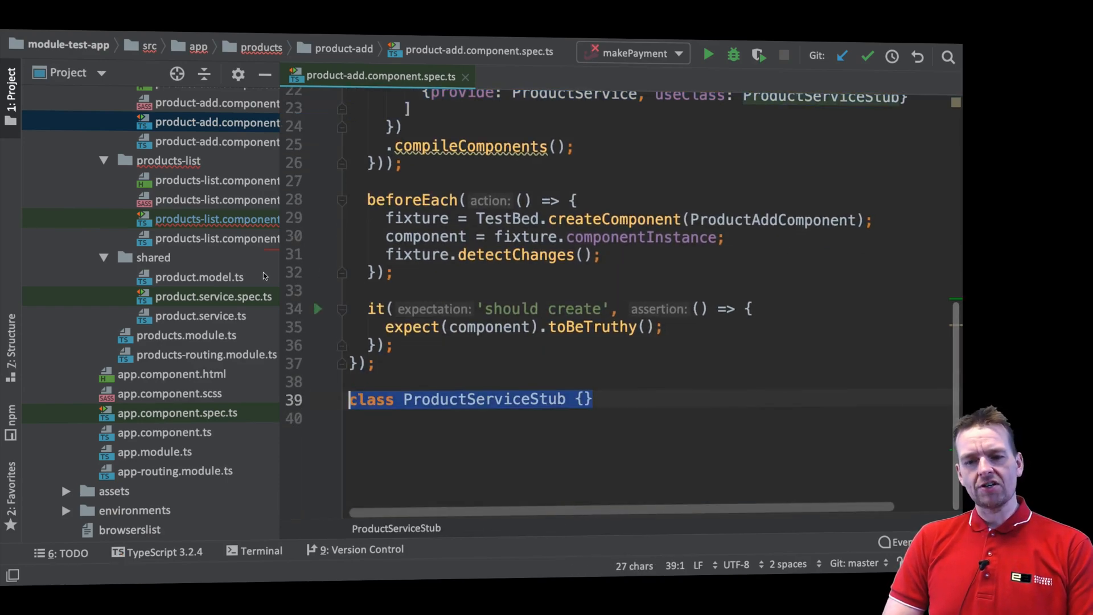
pyautogui.click(237, 218)
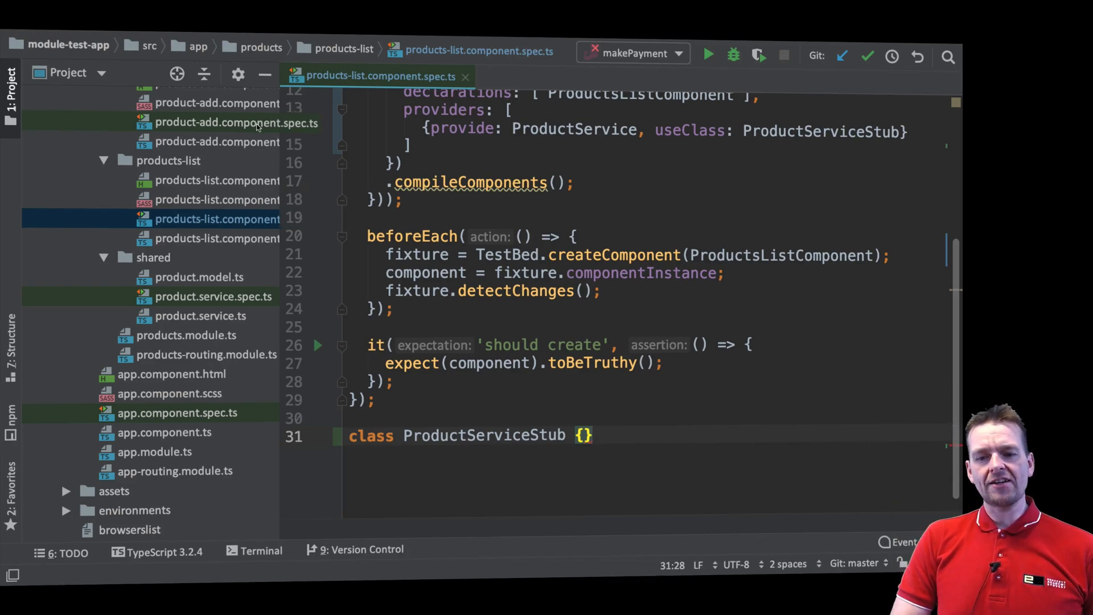
pyautogui.click(216, 123)
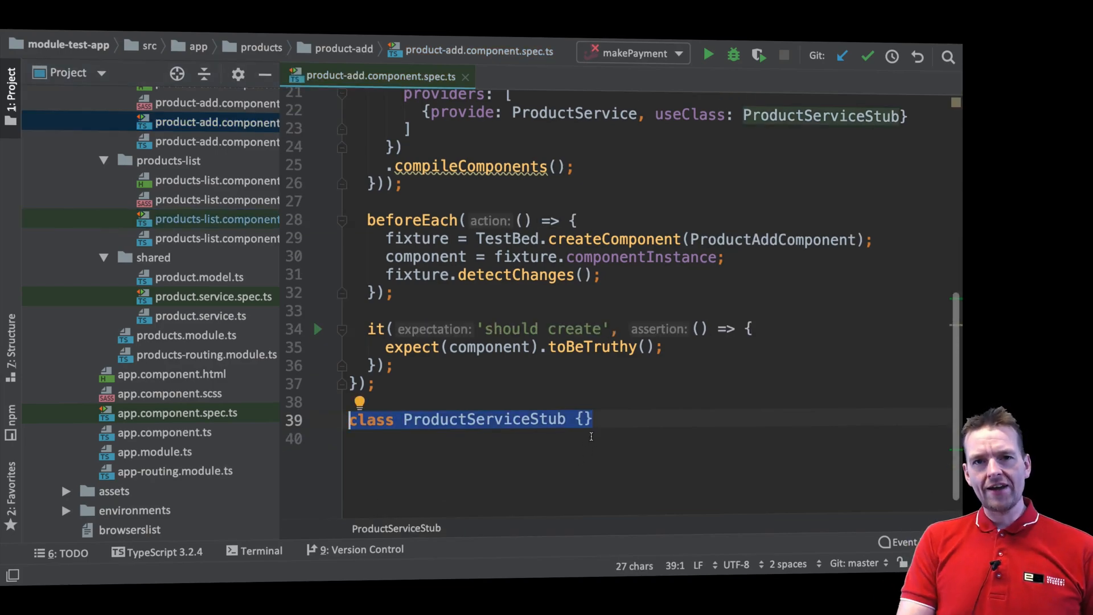
pyautogui.moveTo(542, 402)
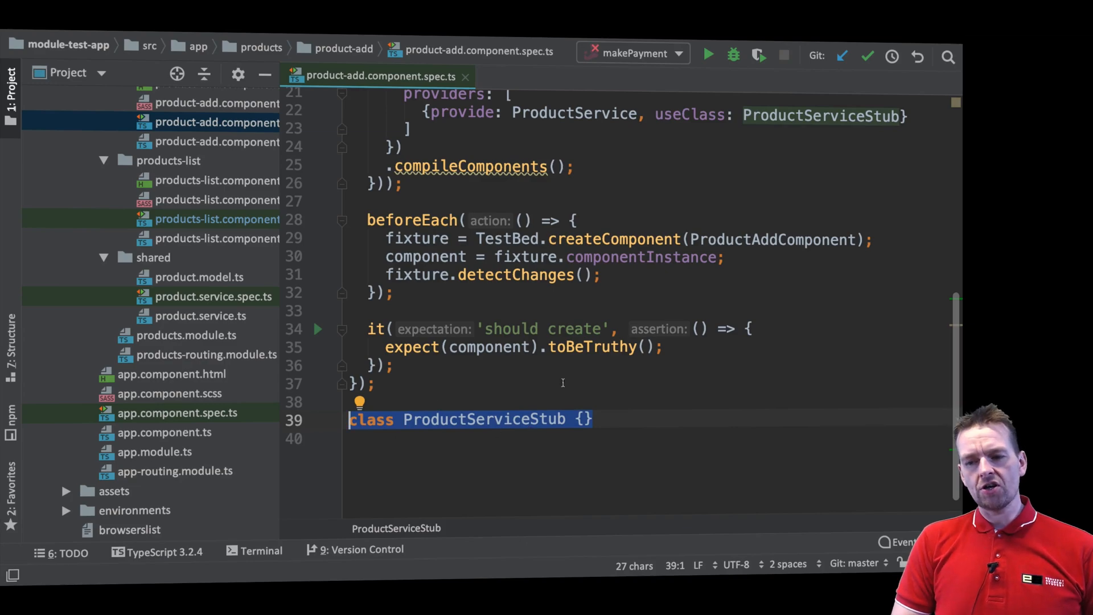
pyautogui.moveTo(325, 174)
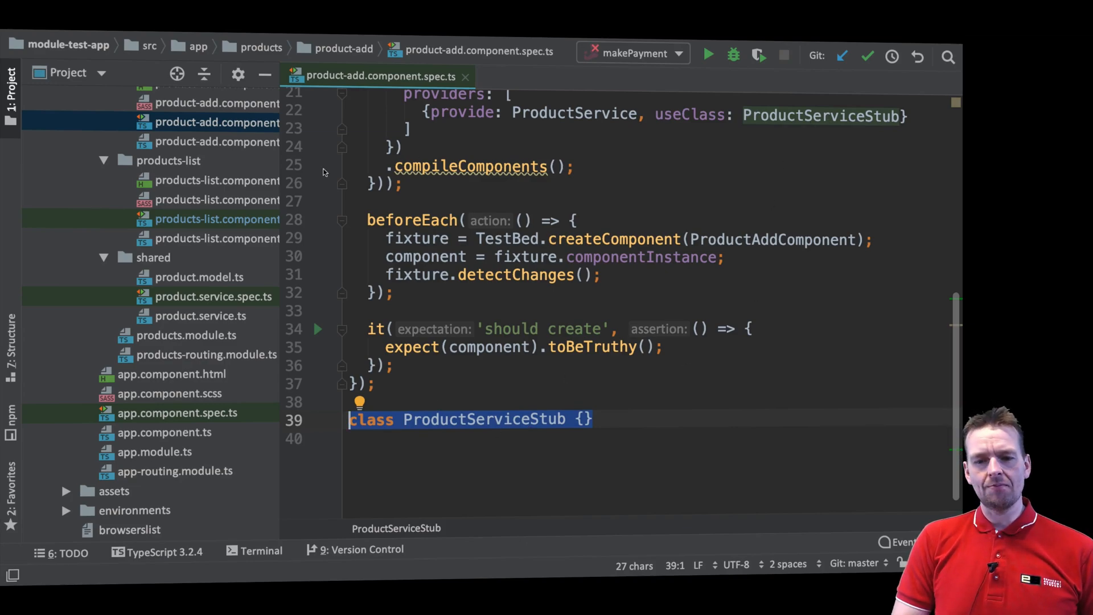
# - Review FileService in files/shared/file.service.ts, then return to products-list.component.spec.ts
pyautogui.click(219, 219)
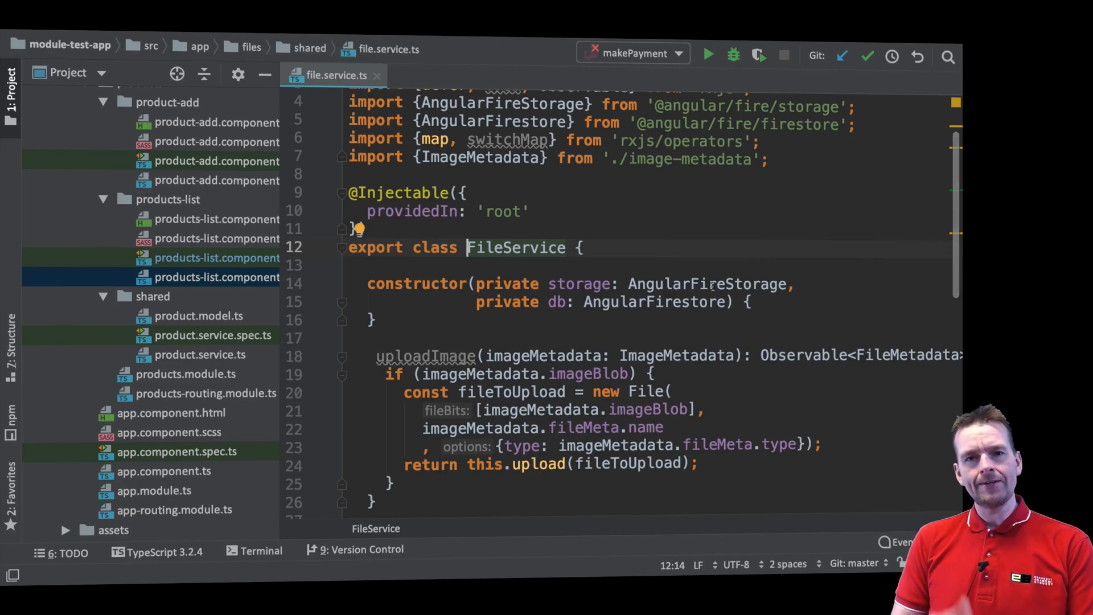
pyautogui.click(216, 259)
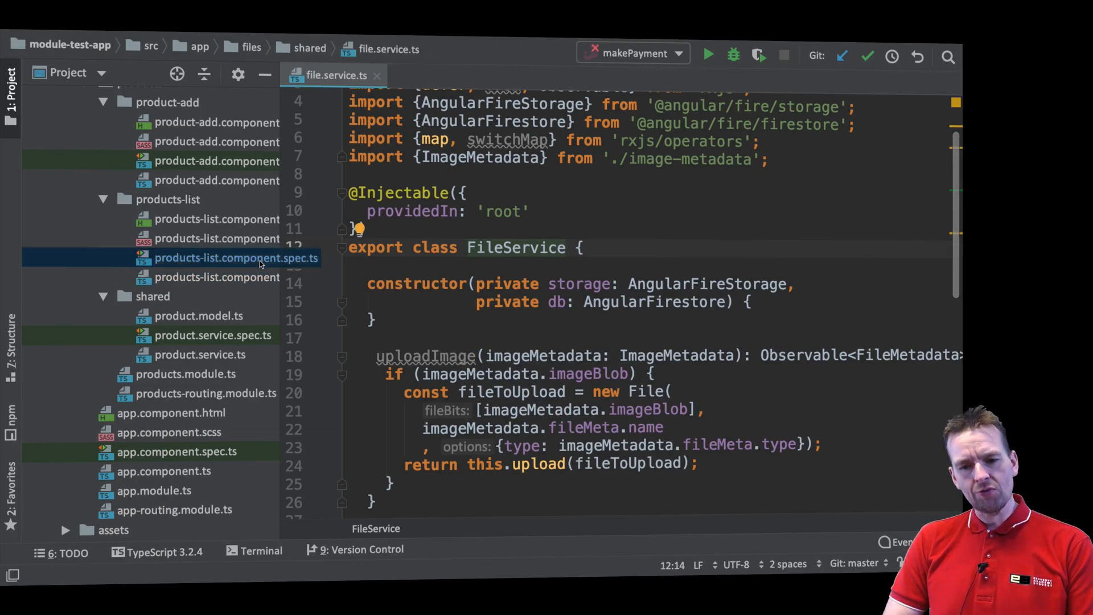
pyautogui.click(236, 257)
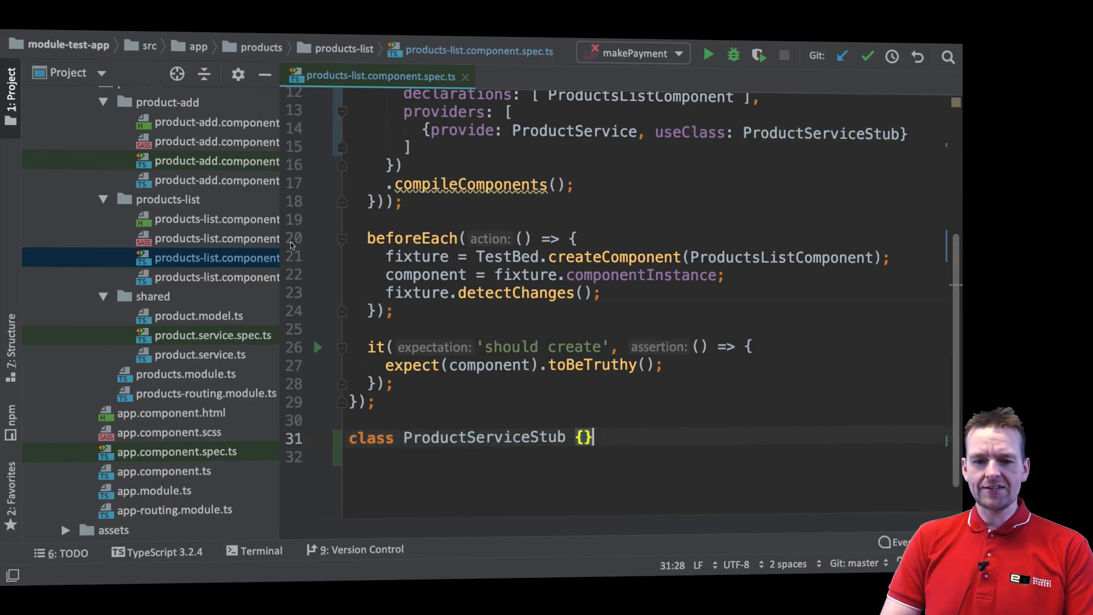
# - Add a second provider {provide: FileService, useClass: FileServiceStub} beside the ProductService one
pyautogui.write(',')
pyautogui.press('enter')
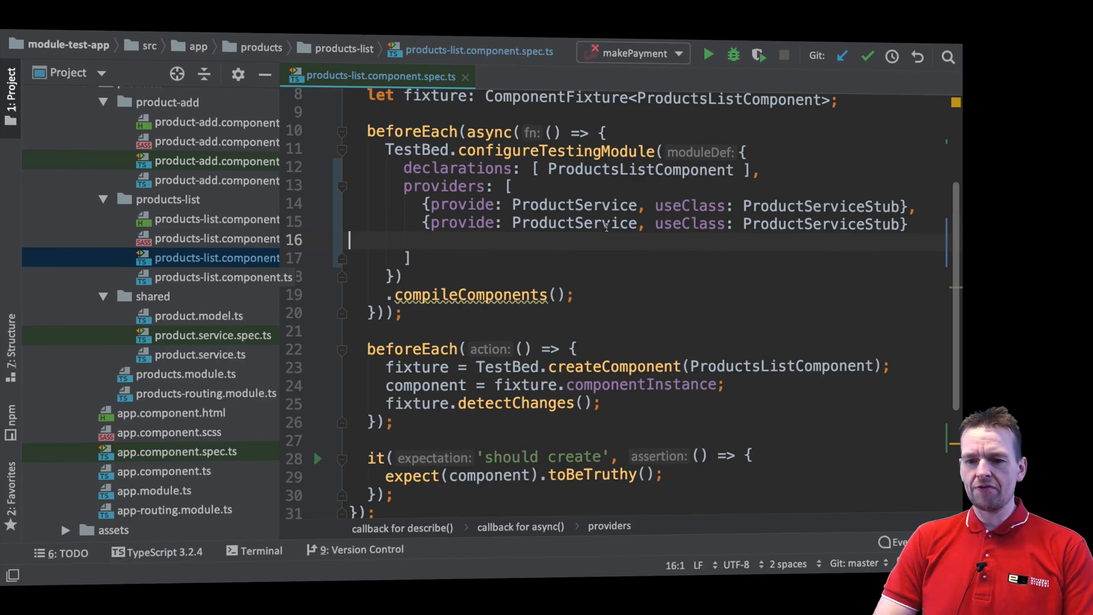
pyautogui.write('fileD')
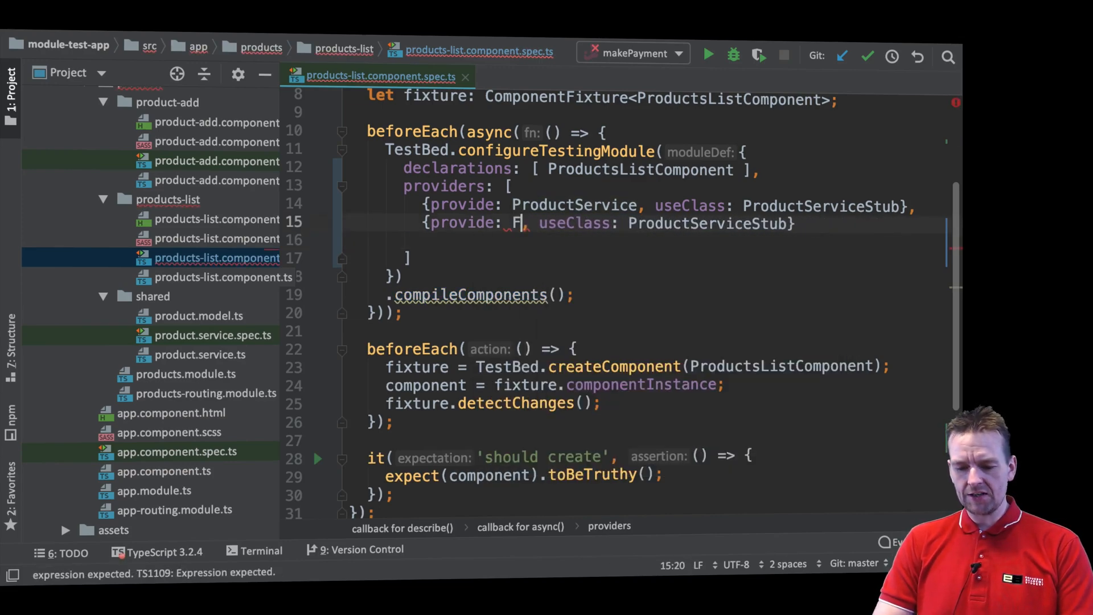
pyautogui.write('ileService')
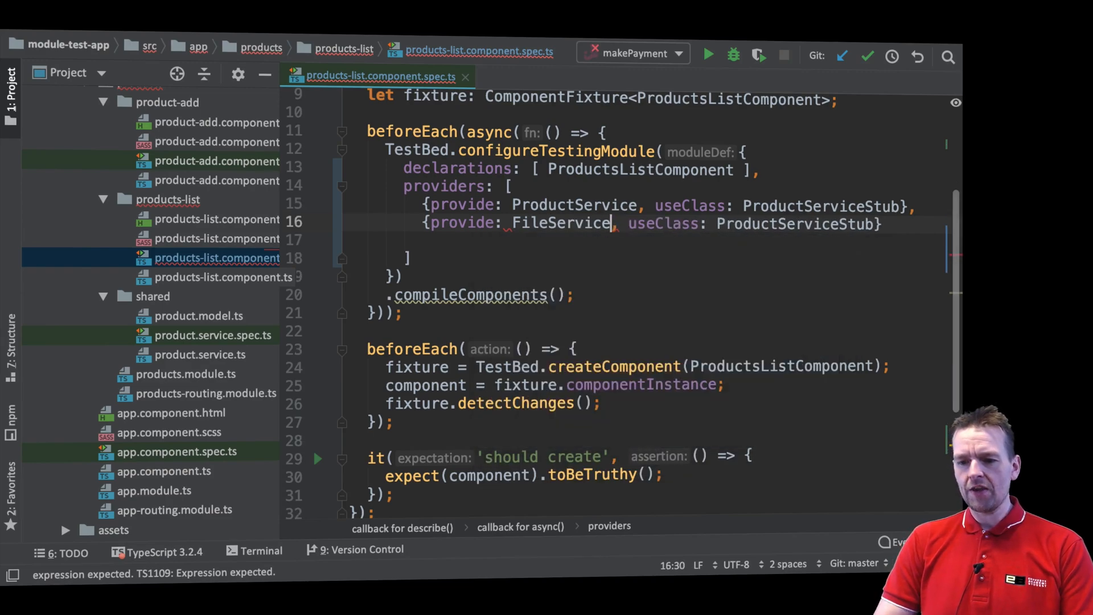
pyautogui.doubleClick(794, 224)
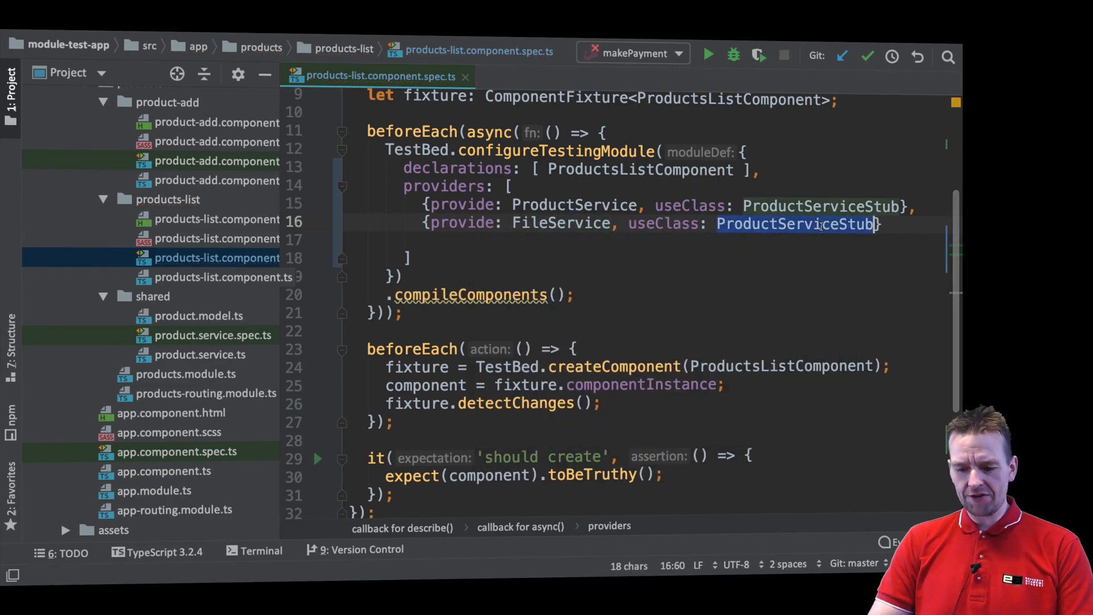
pyautogui.write('FileServiceStub')
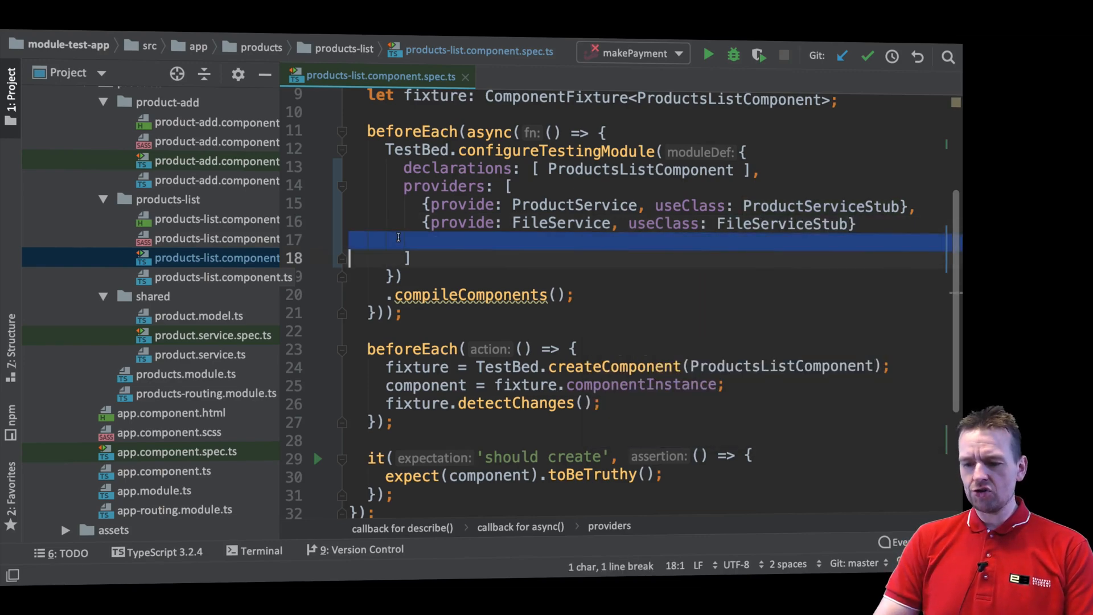
pyautogui.press('Backspace')
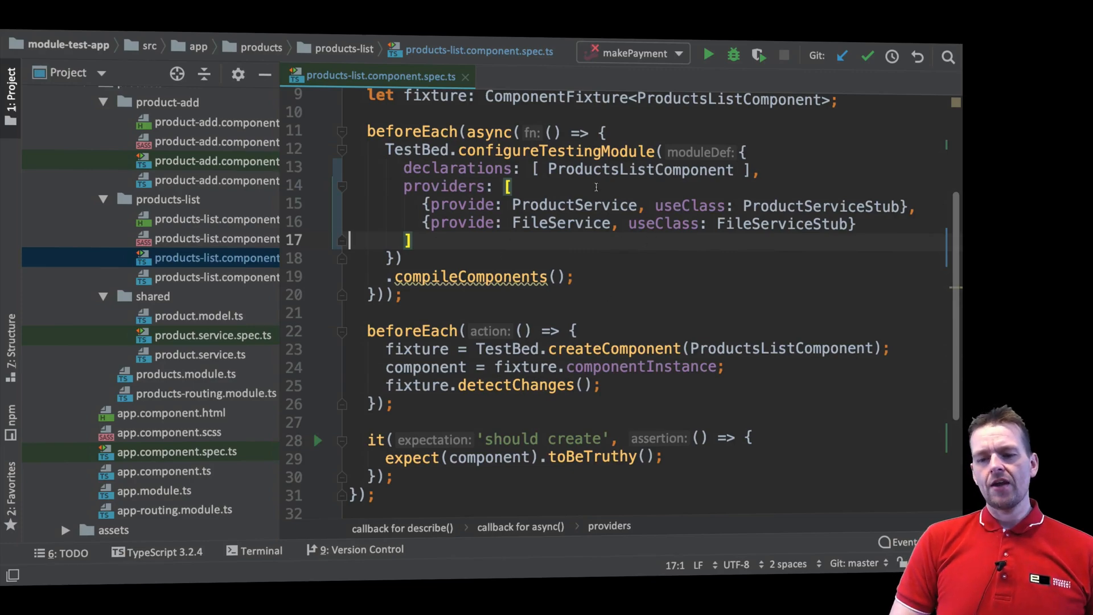
# - Scroll to the end of the spec for the stub classes and check ngOnInit's getProducts and getFileUrl calls
pyautogui.scroll(-3)
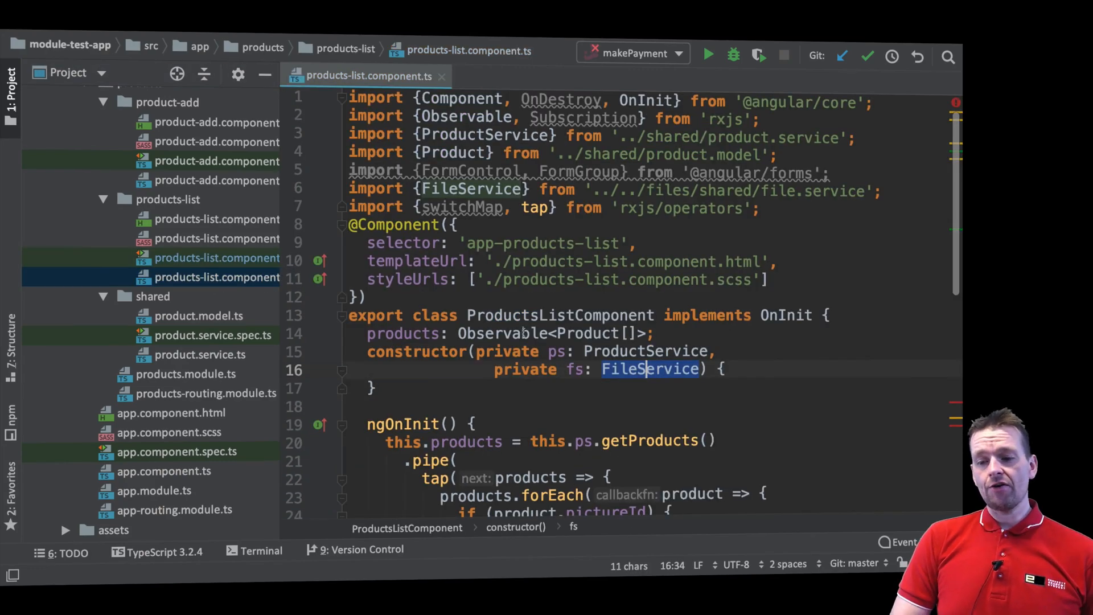
pyautogui.scroll(-3)
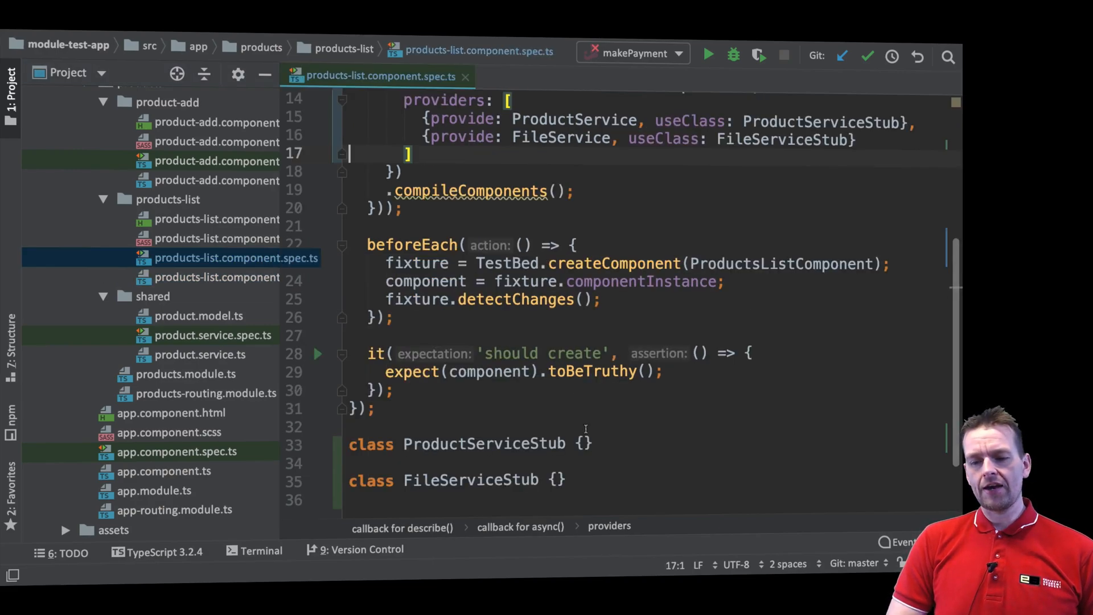
pyautogui.scroll(-3)
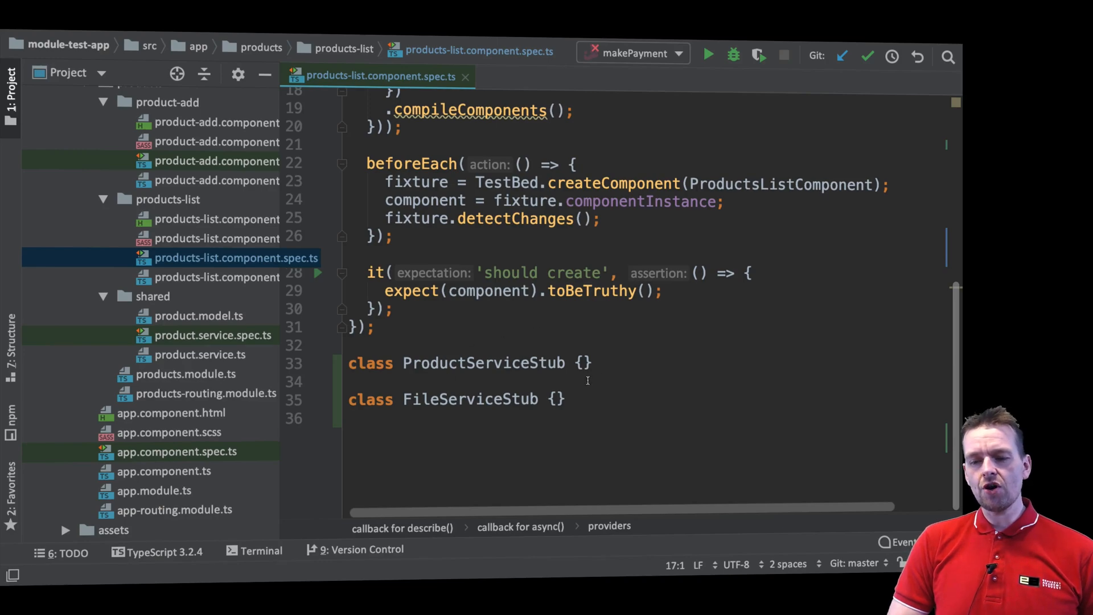
pyautogui.doubleClick(484, 362)
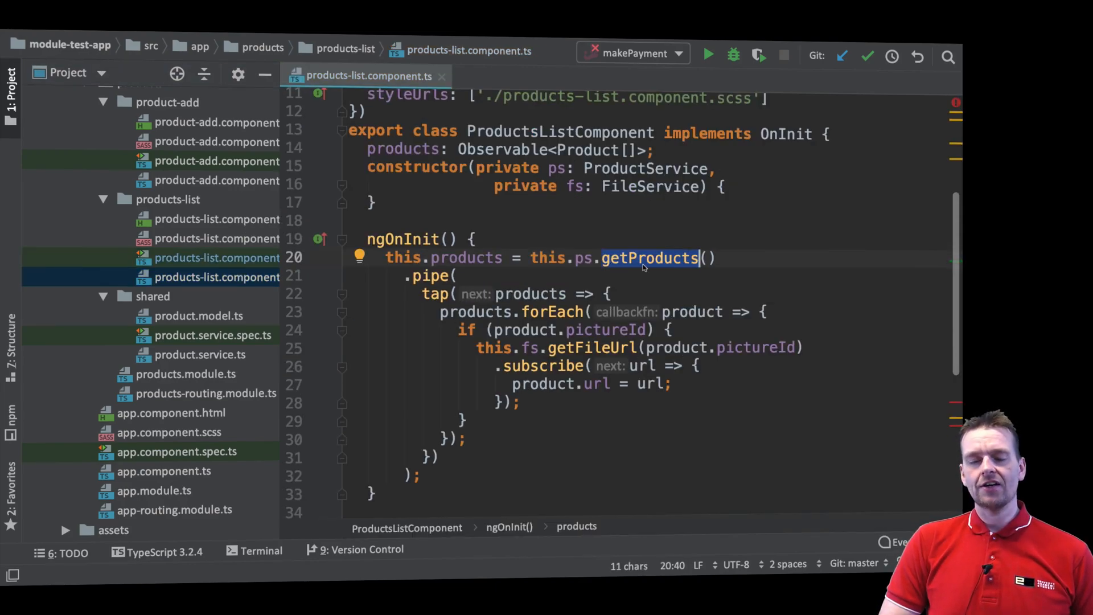
pyautogui.moveTo(219, 239)
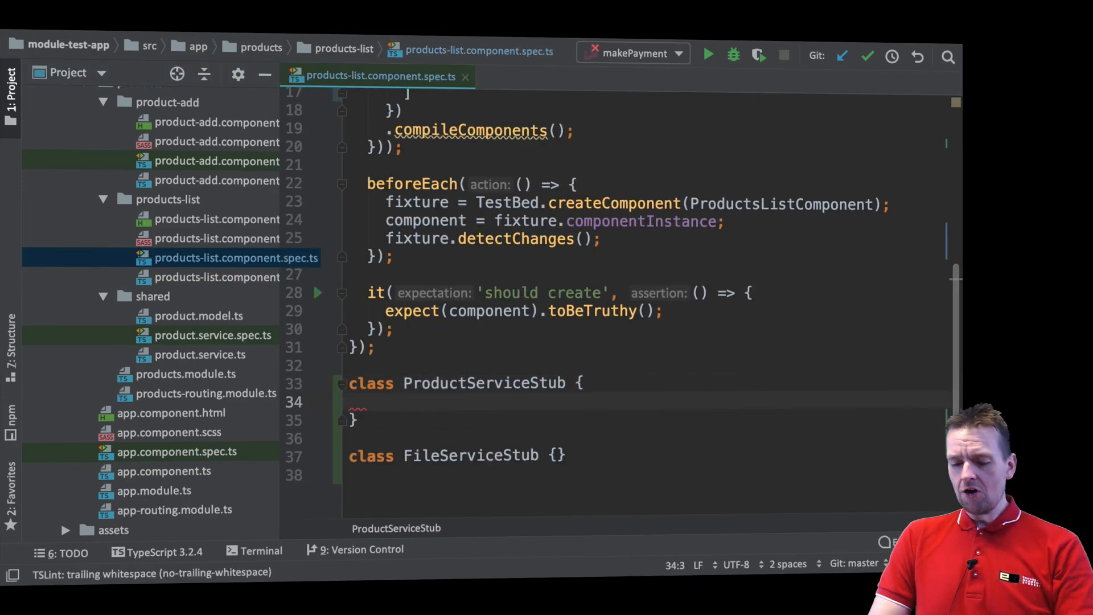
# - Write getProducts(): Observable<Product[]> { return of([]) } inside ProductServiceStub
pyautogui.write('getProdu')
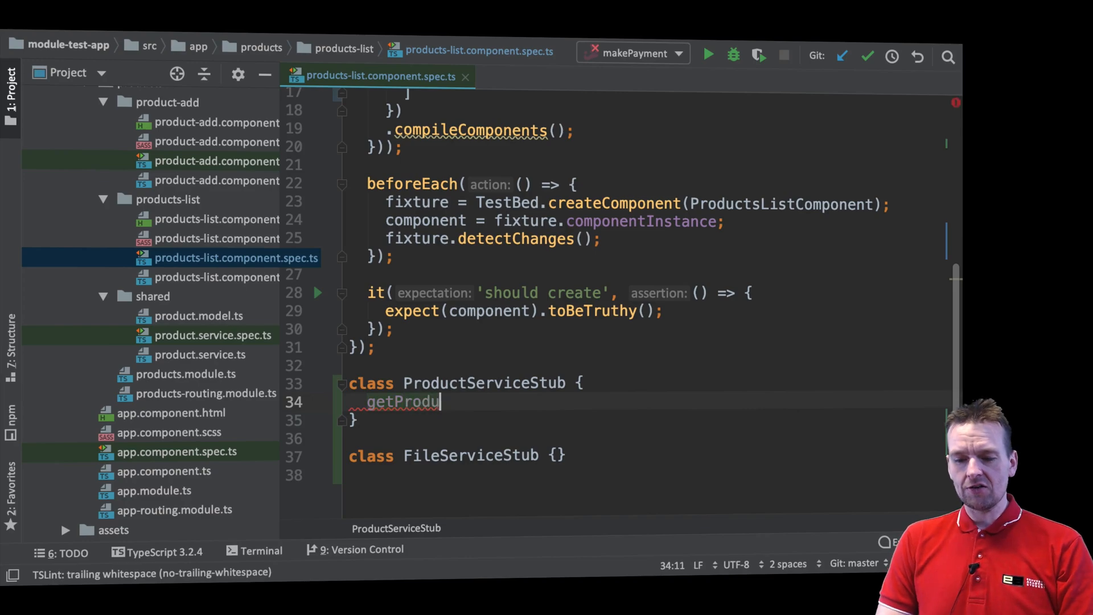
pyautogui.write('cts():')
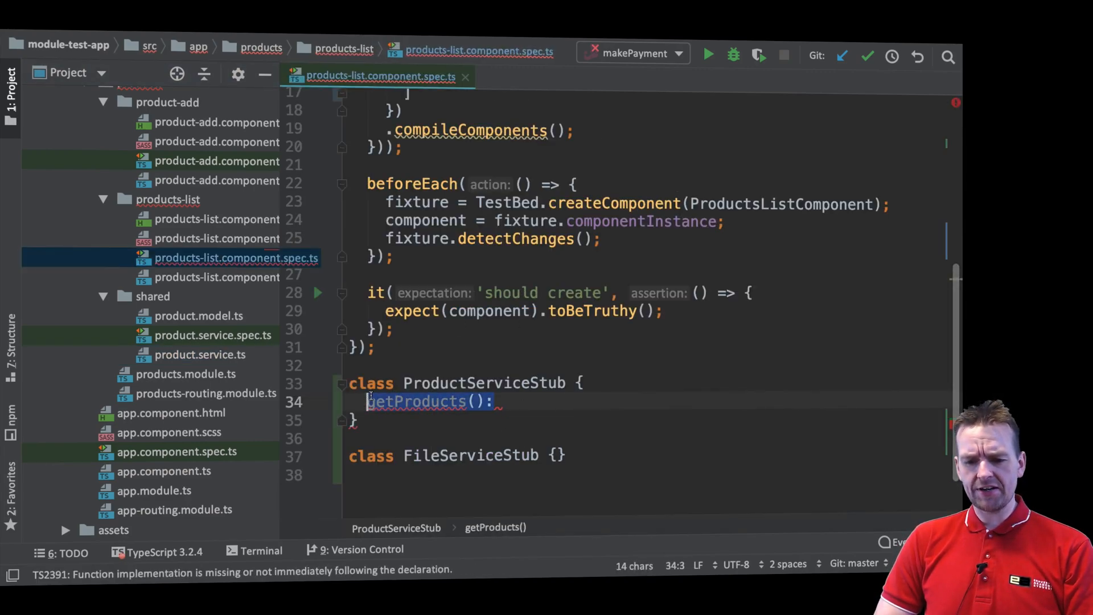
pyautogui.write('Observable<Product[]> {')
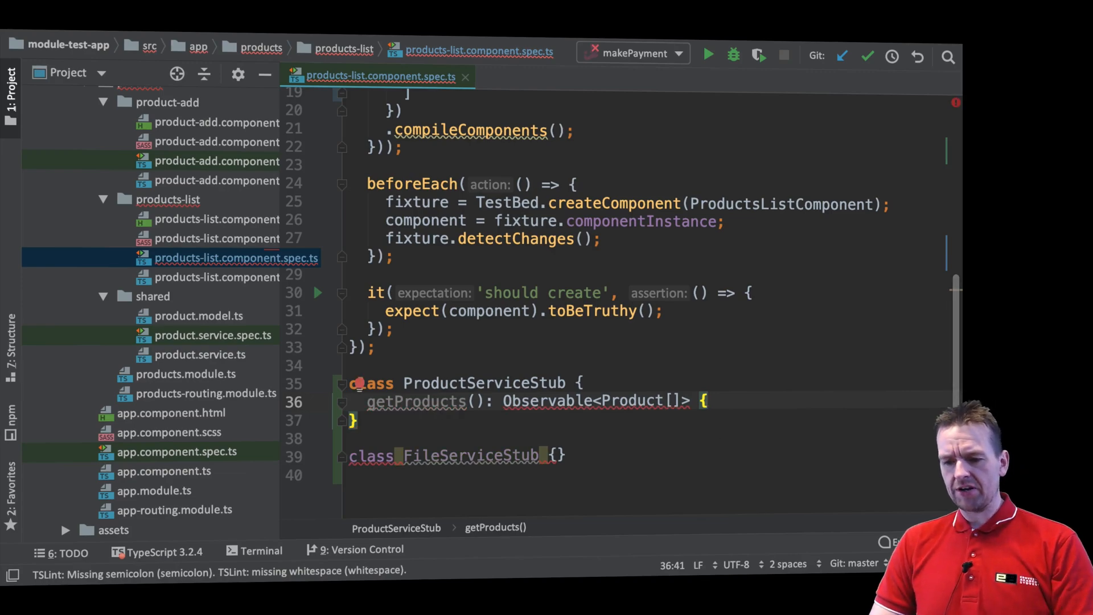
pyautogui.press('enter')
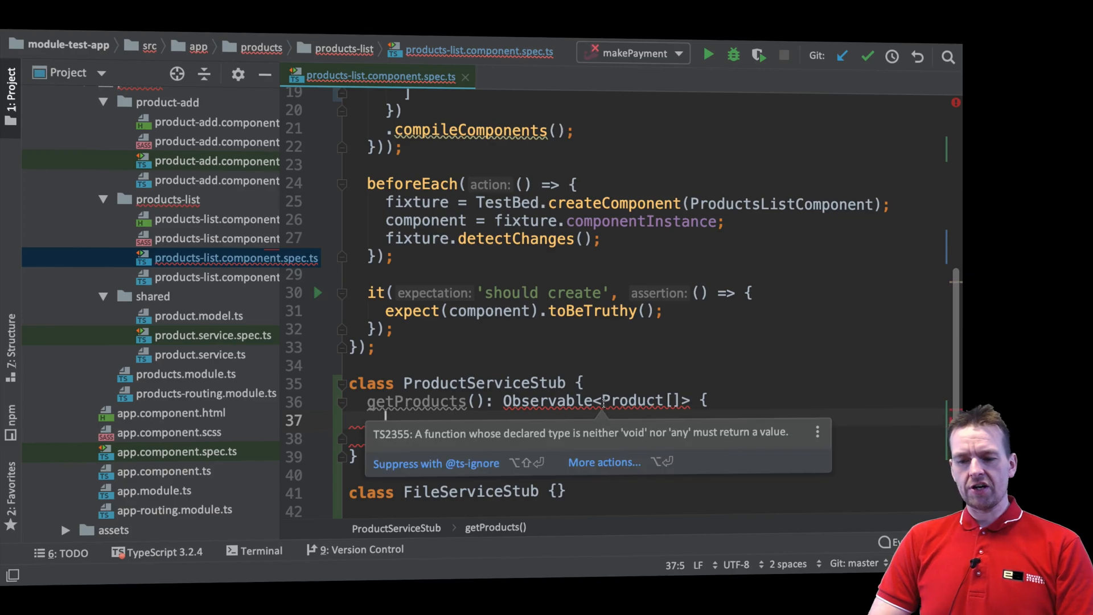
pyautogui.write('return')
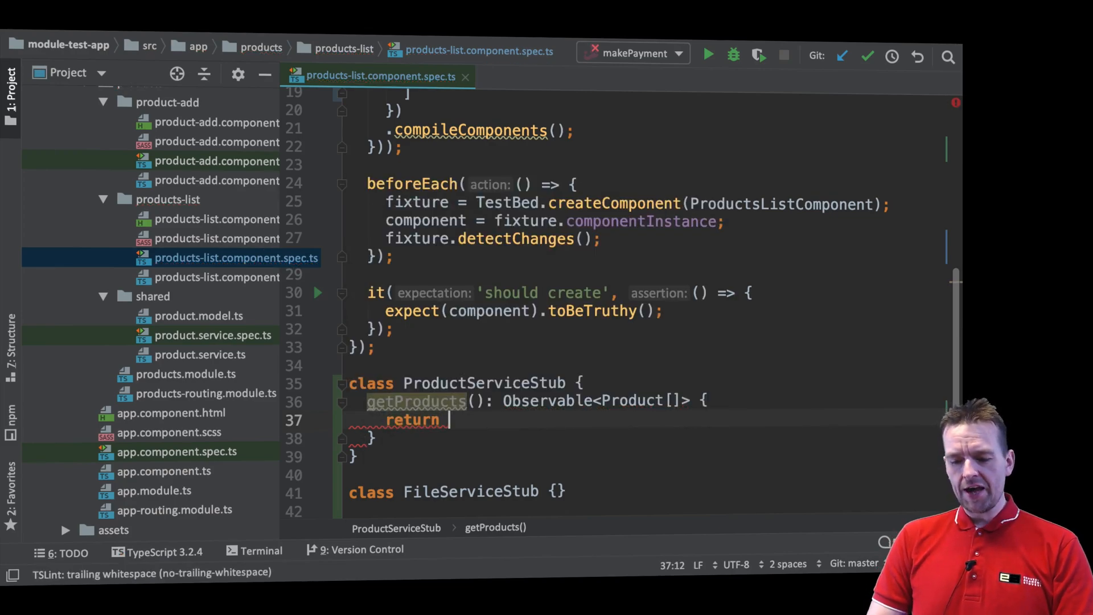
pyautogui.write('of')
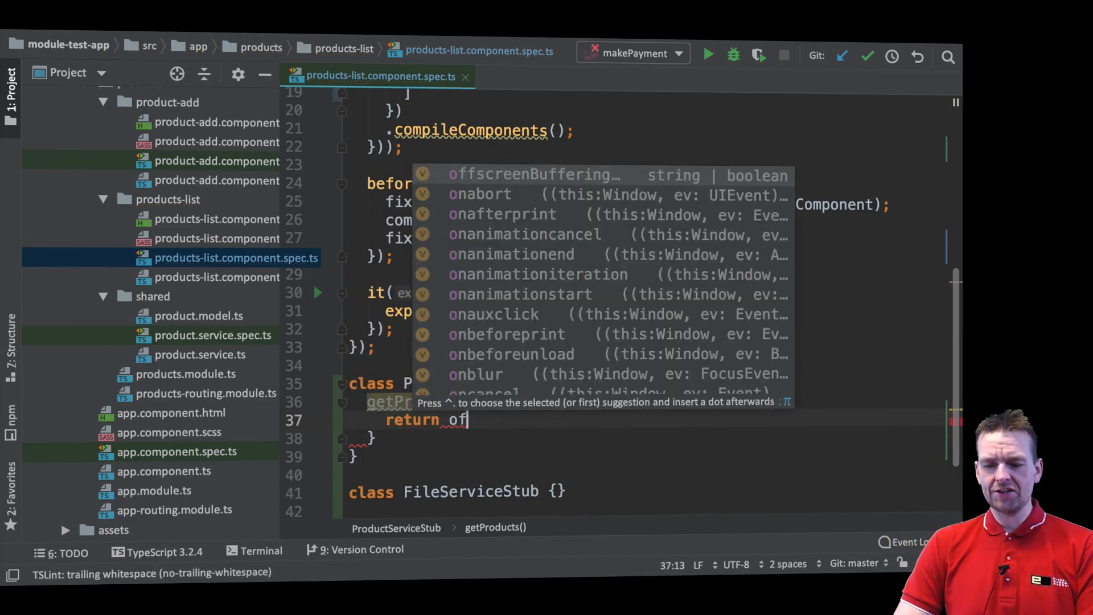
pyautogui.write('(')
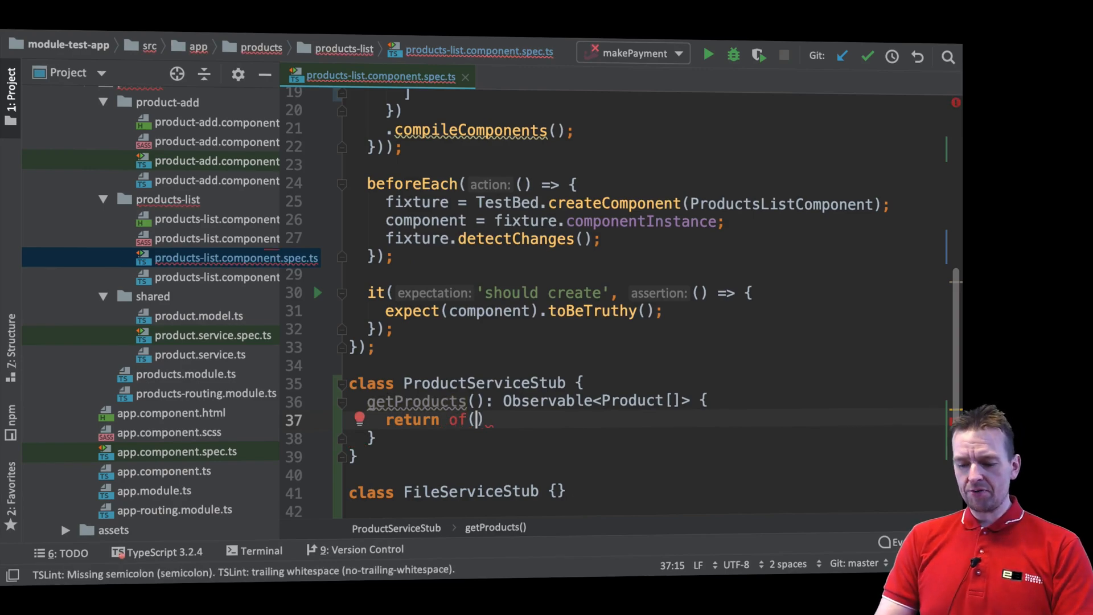
pyautogui.write('[]')
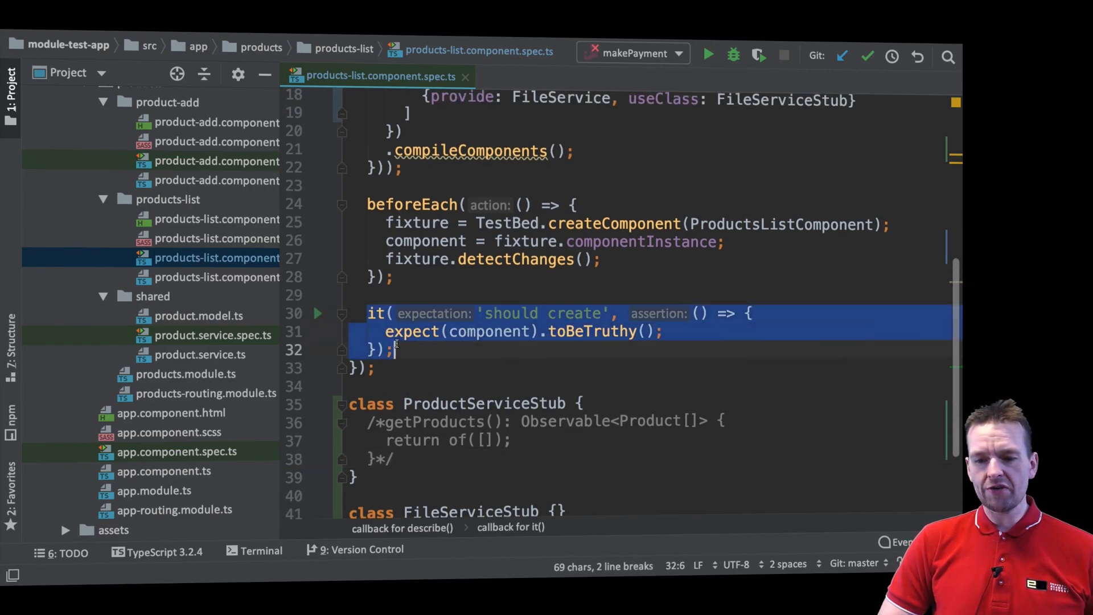
# - Compare the stub with getProducts in the component and product.service.ts, then reactivate the stub method
pyautogui.click(209, 276)
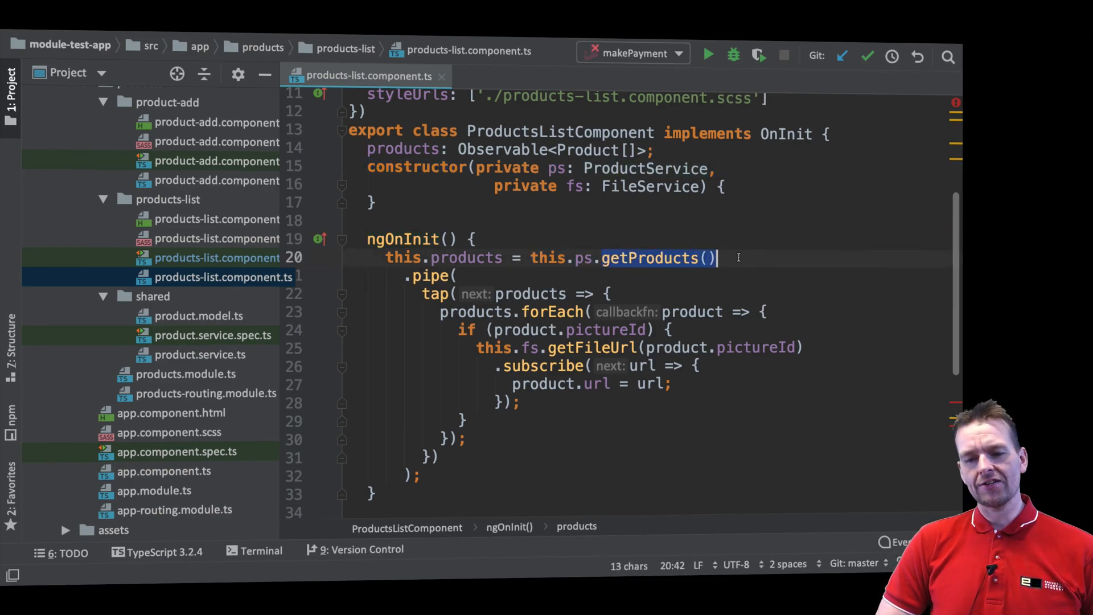
pyautogui.click(217, 277)
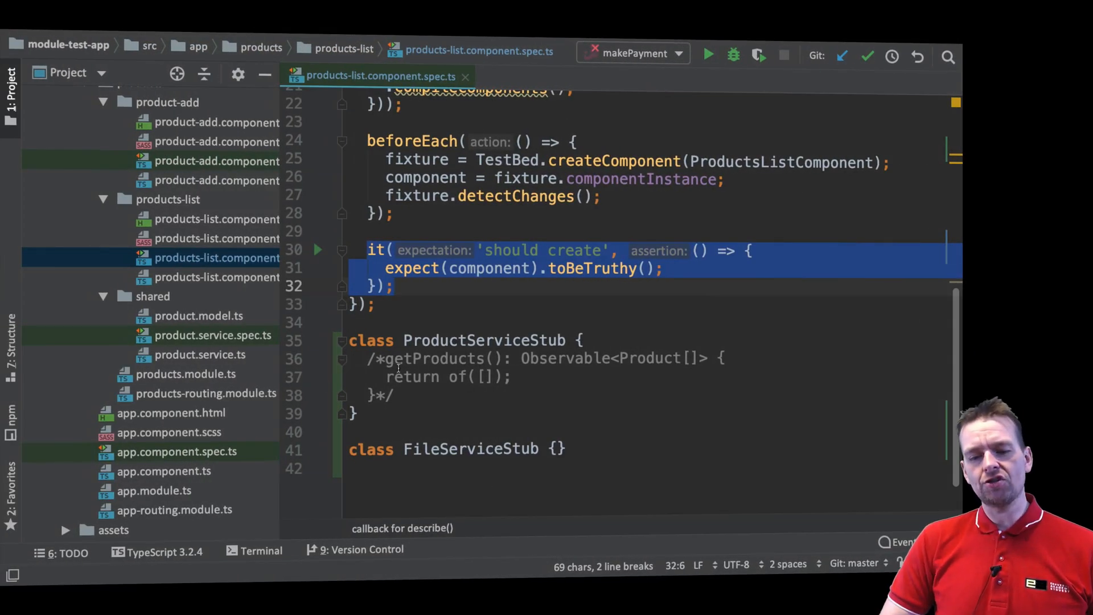
pyautogui.click(198, 354)
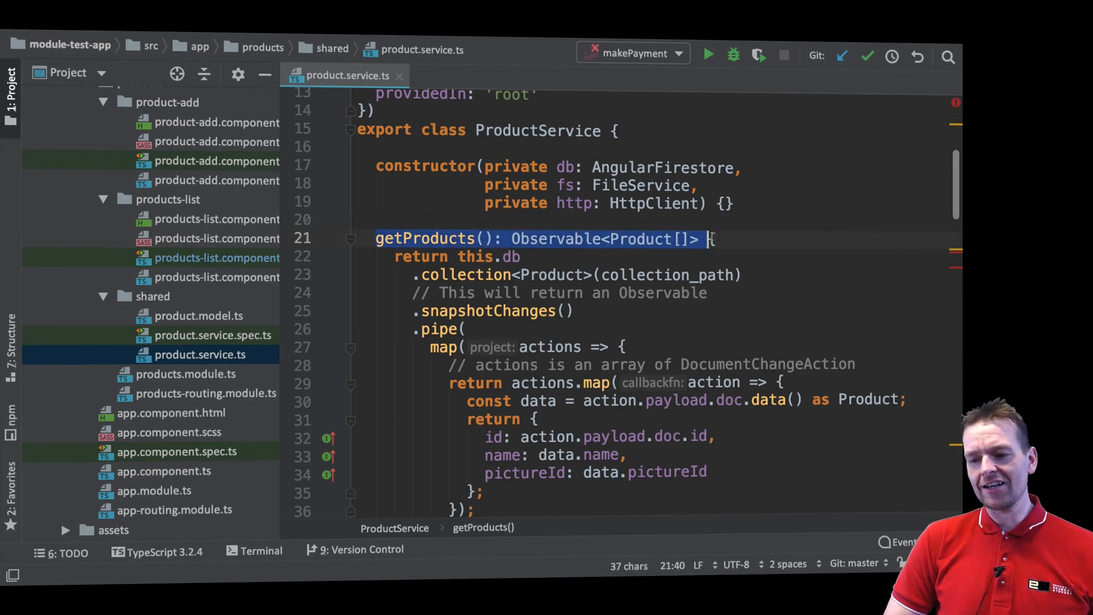
pyautogui.write('{')
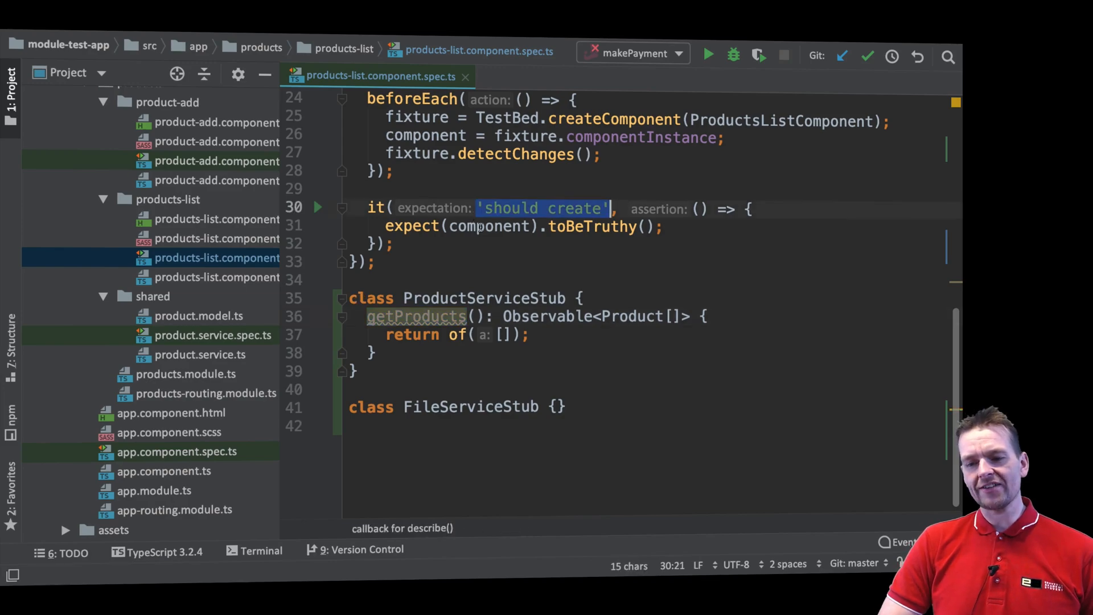
pyautogui.doubleClick(488, 225)
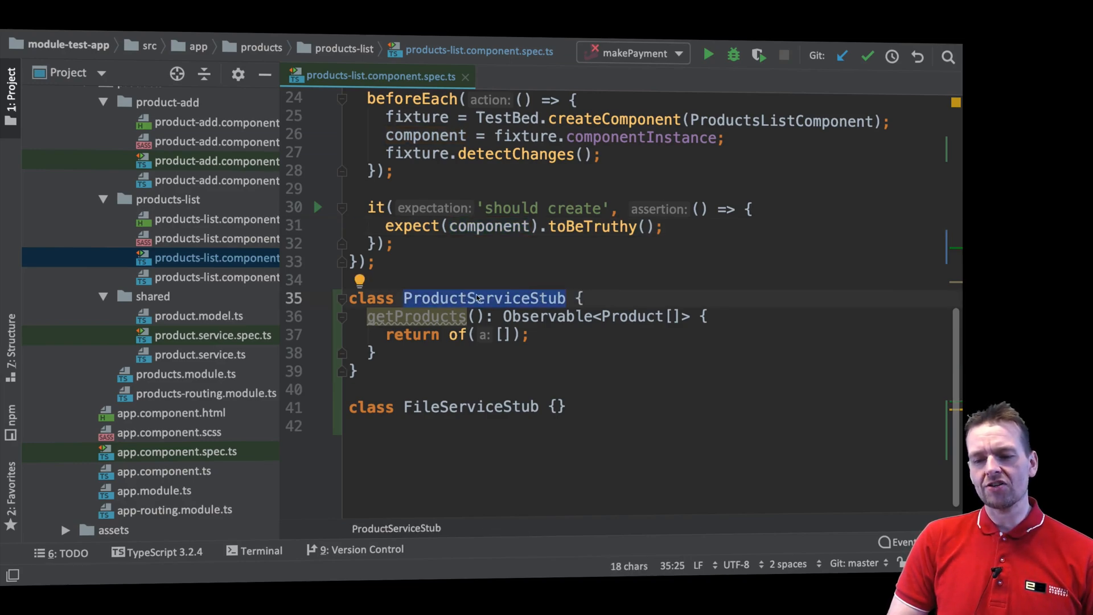
pyautogui.click(417, 315)
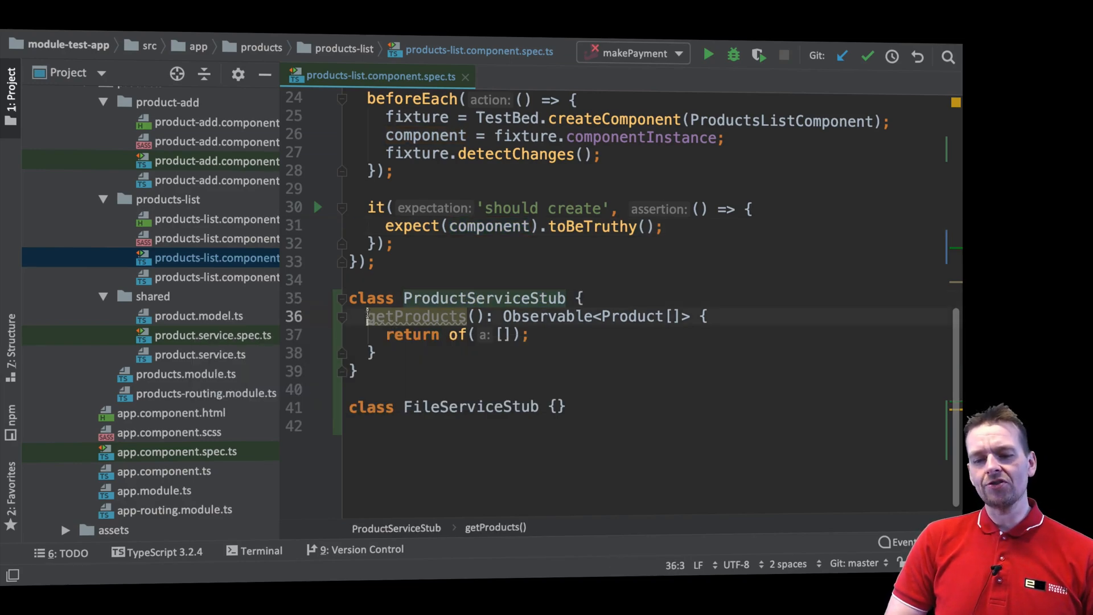
pyautogui.moveTo(368, 315); pyautogui.dragTo(375, 352)
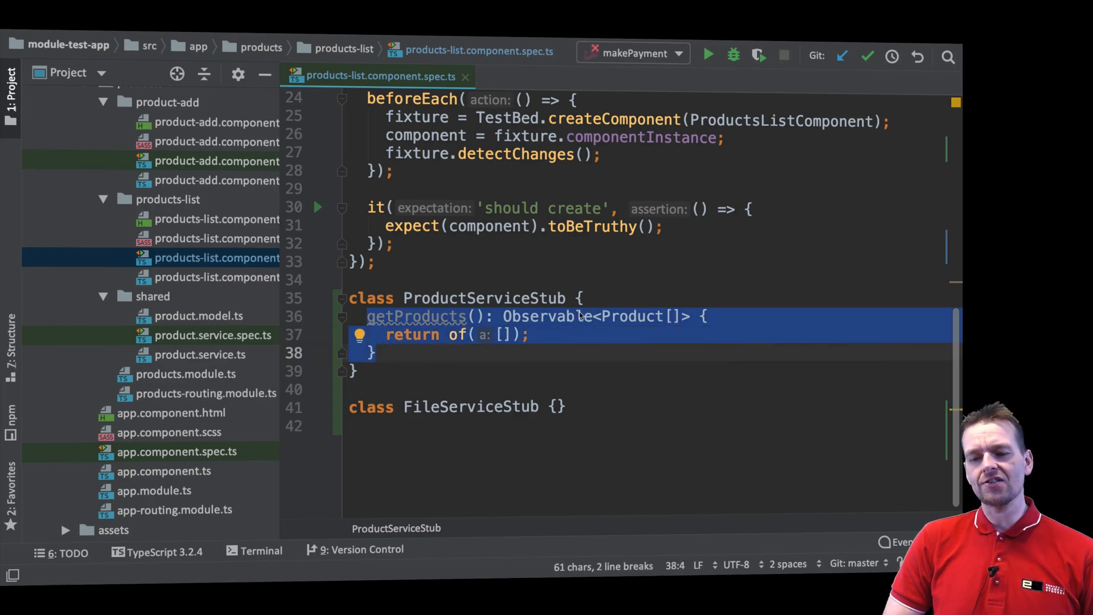
pyautogui.doubleClick(486, 297)
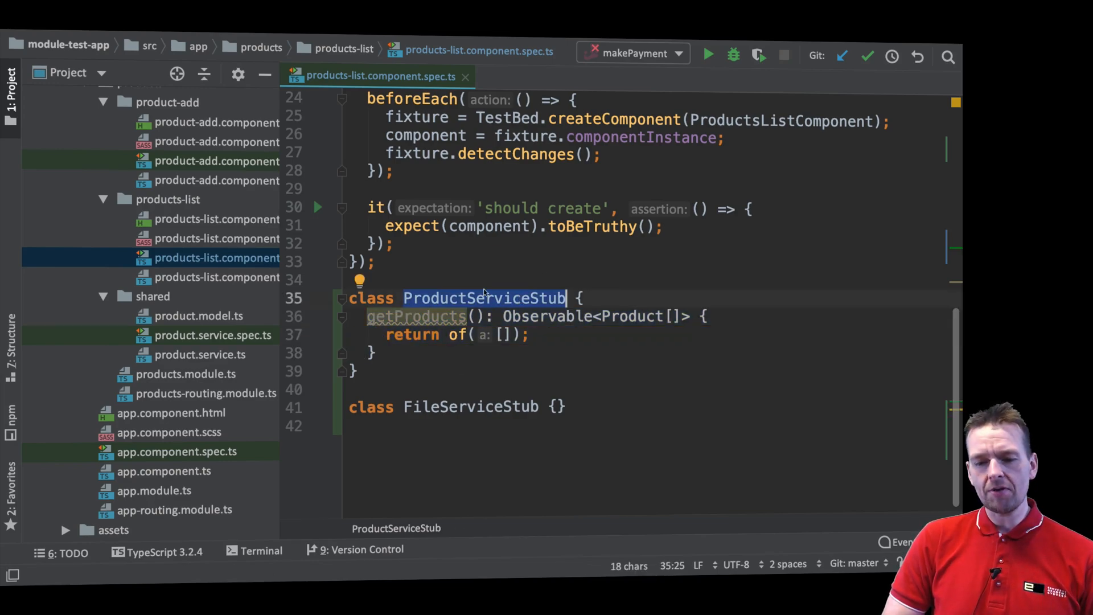